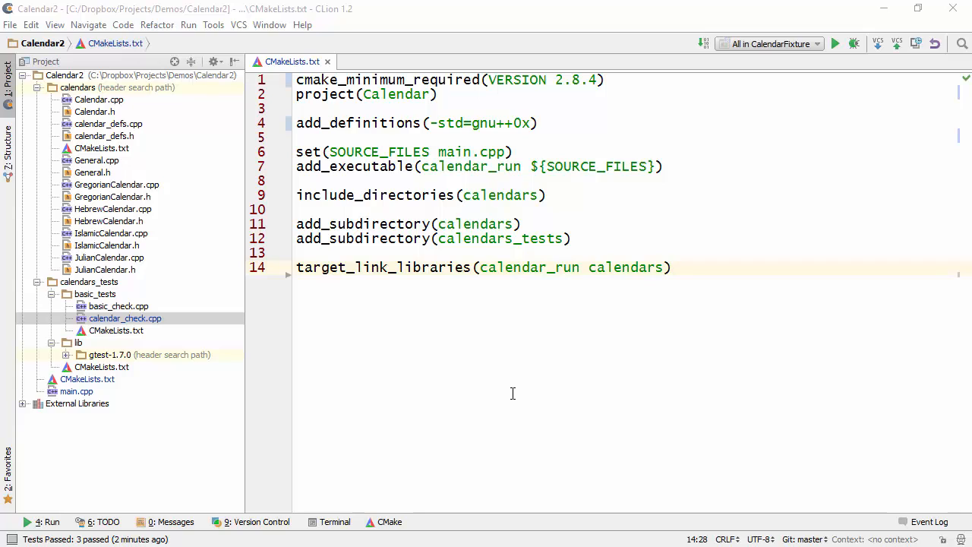
pyautogui.moveTo(495, 393)
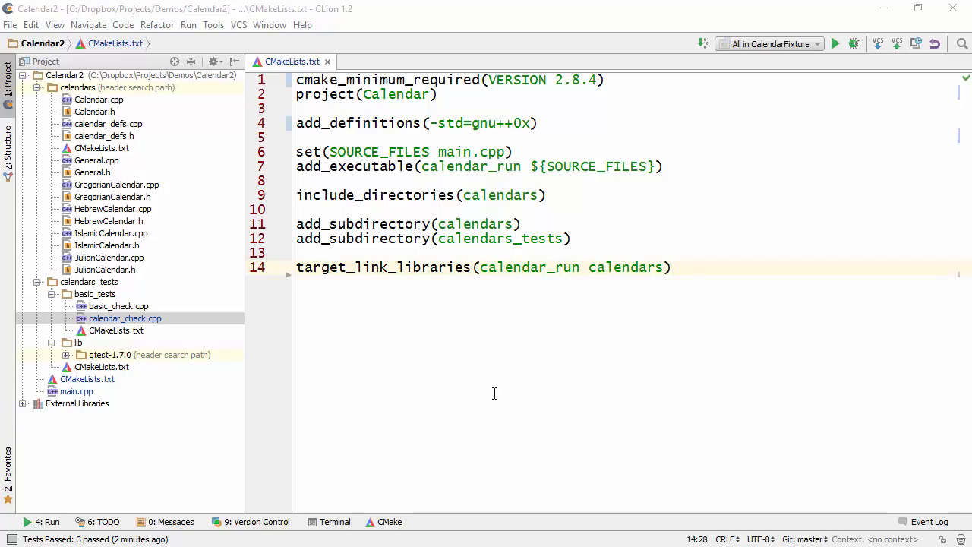
pyautogui.moveTo(156, 430)
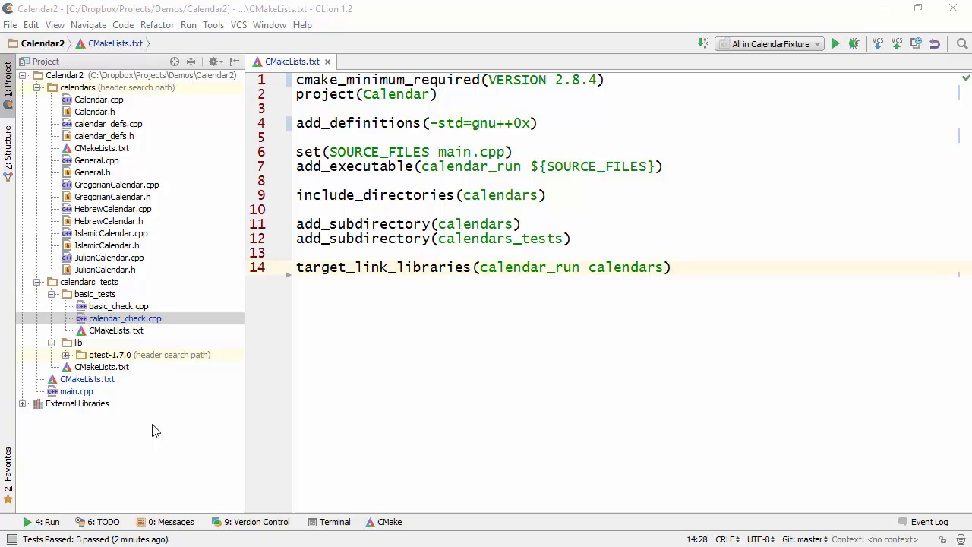
pyautogui.moveTo(89, 111)
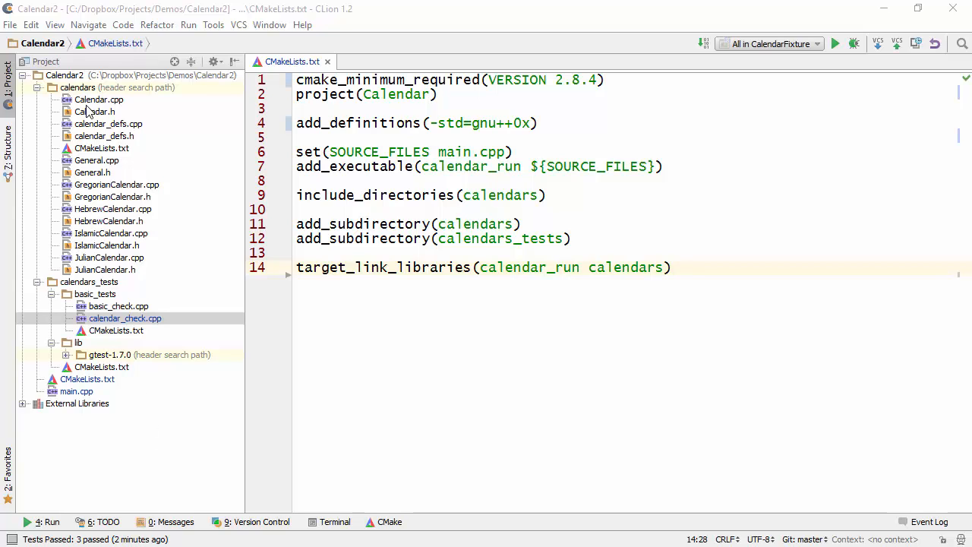
# Survey the project layout: the calendars sources, the calendars_tests folder, and bundled gtest-1.7.0
pyautogui.click(77, 87)
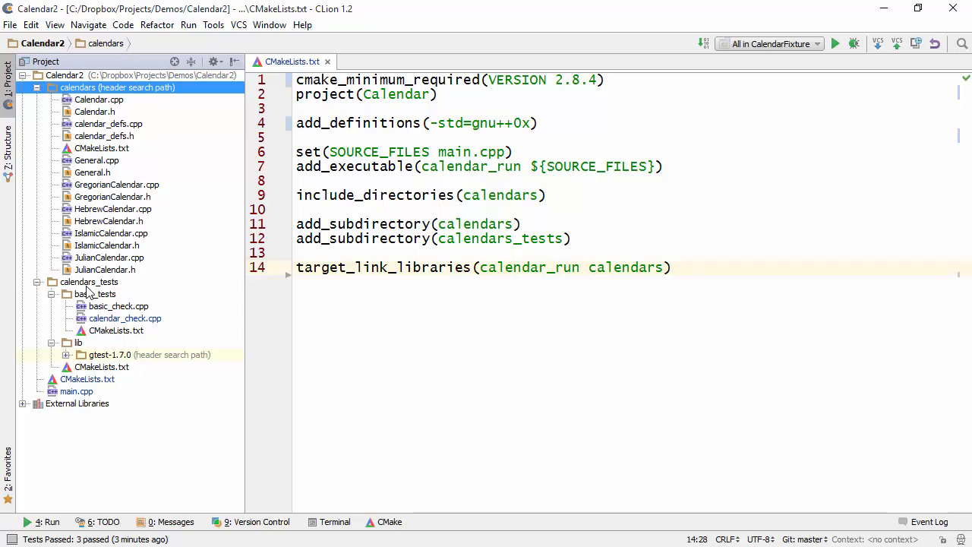
pyautogui.click(90, 282)
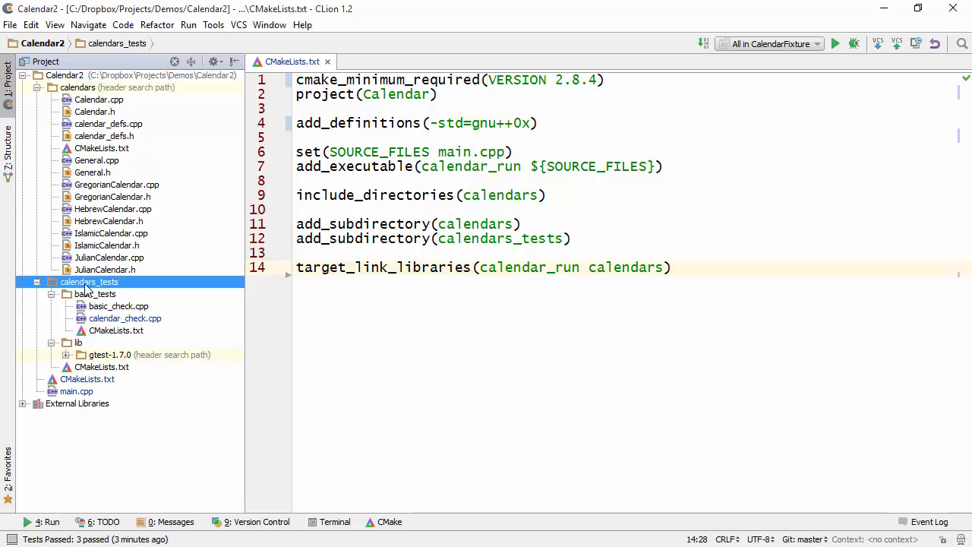
pyautogui.click(95, 293)
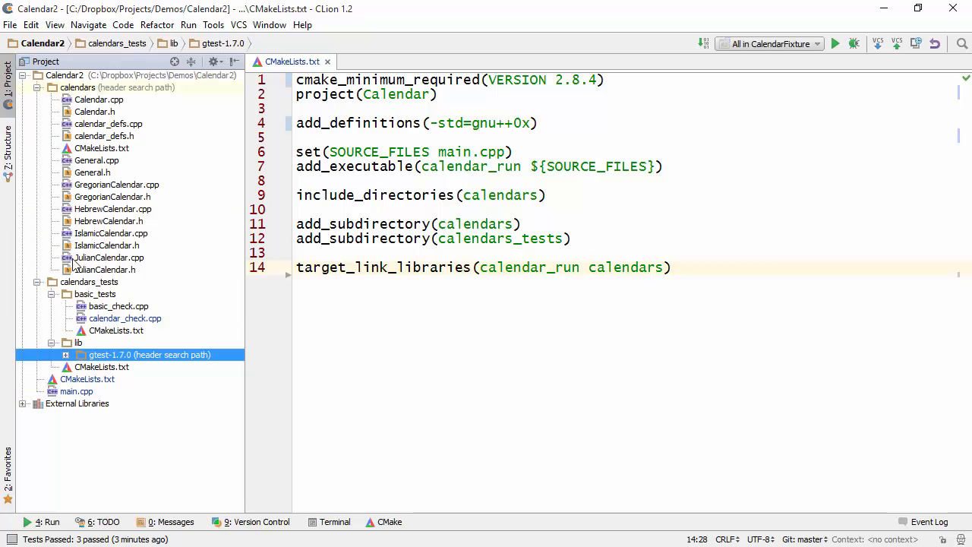
pyautogui.click(86, 379)
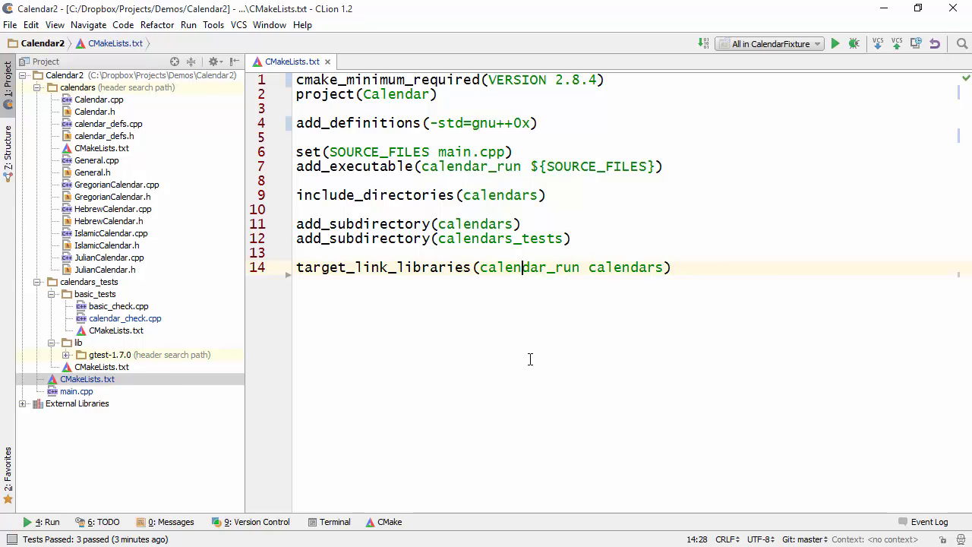
pyautogui.moveTo(415, 207)
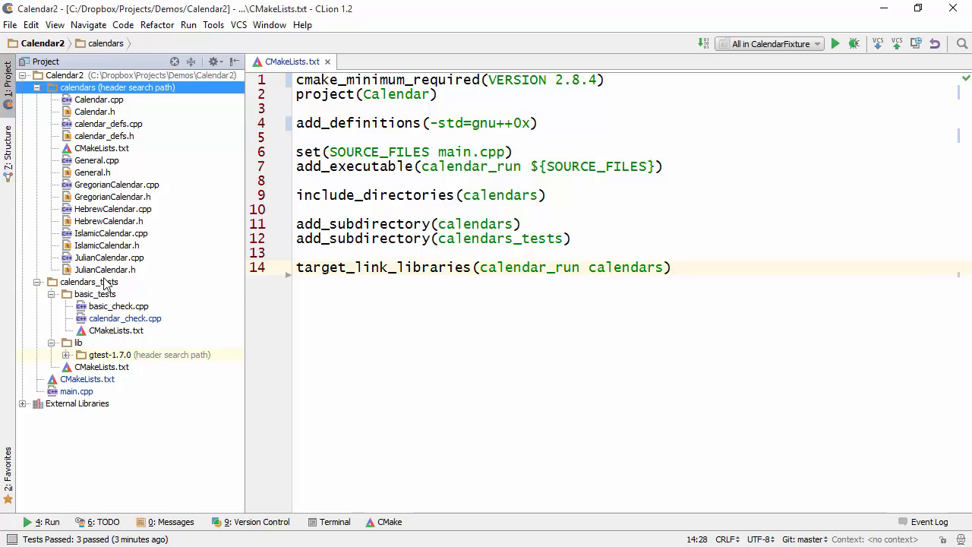
# Open calendars_tests/CMakeLists.txt and highlight basic_tests in its add_subdirectory line
pyautogui.click(89, 281)
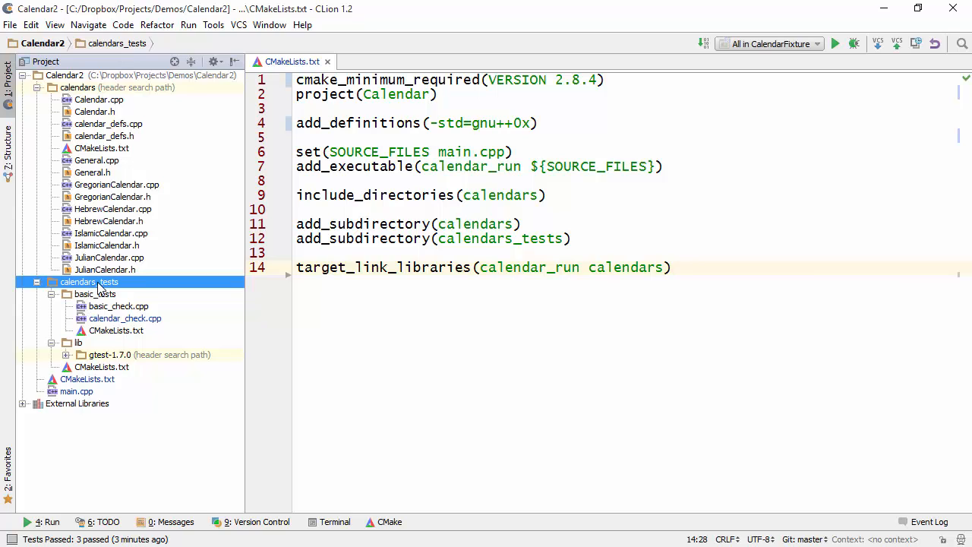
pyautogui.click(87, 379)
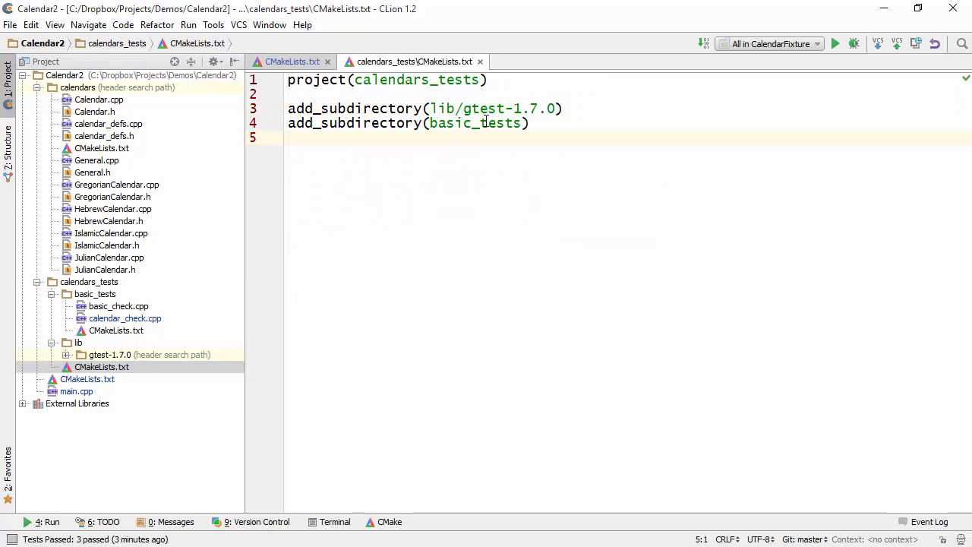
pyautogui.moveTo(430, 107); pyautogui.dragTo(564, 107)
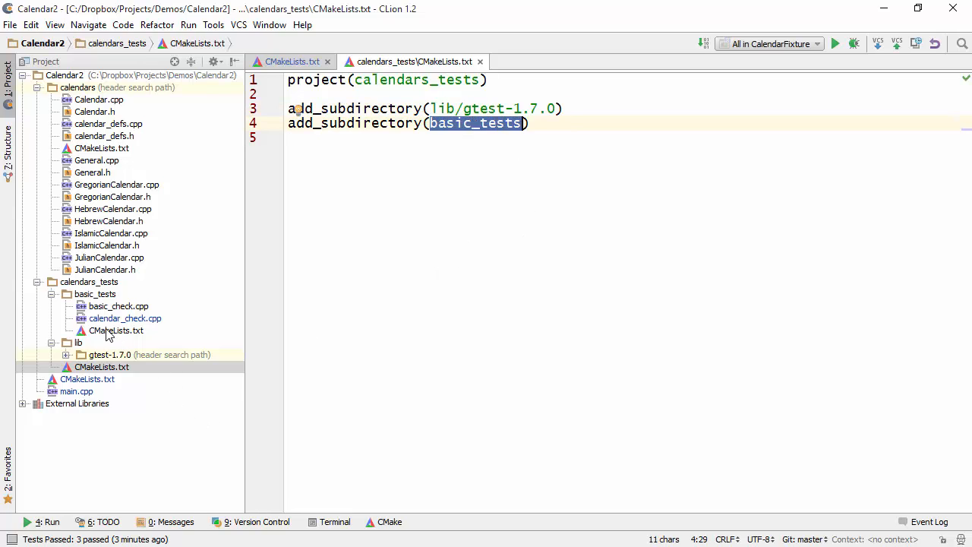
# Open basic_tests/CMakeLists.txt defining runBasicCalendarTests, then the basic_check.cpp test source
pyautogui.doubleClick(116, 329)
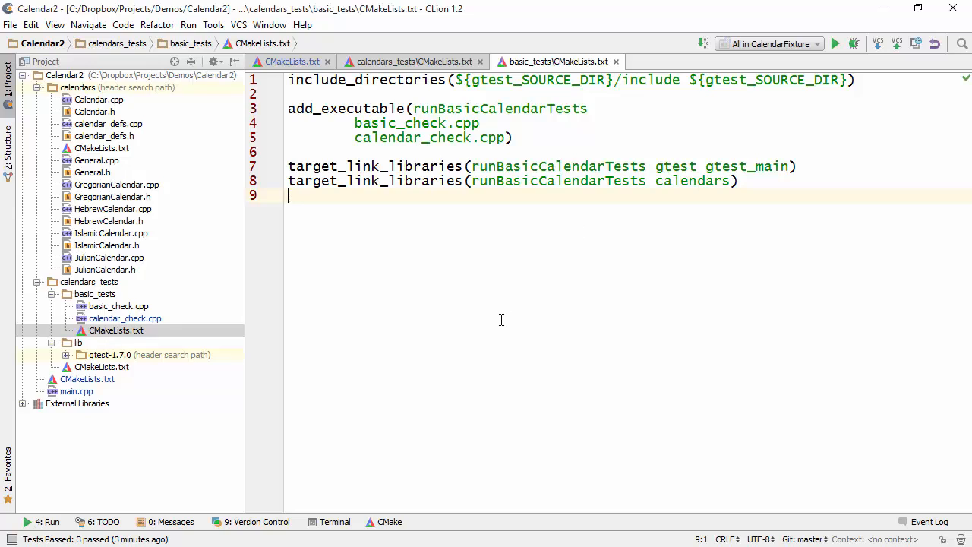
pyautogui.moveTo(422, 223)
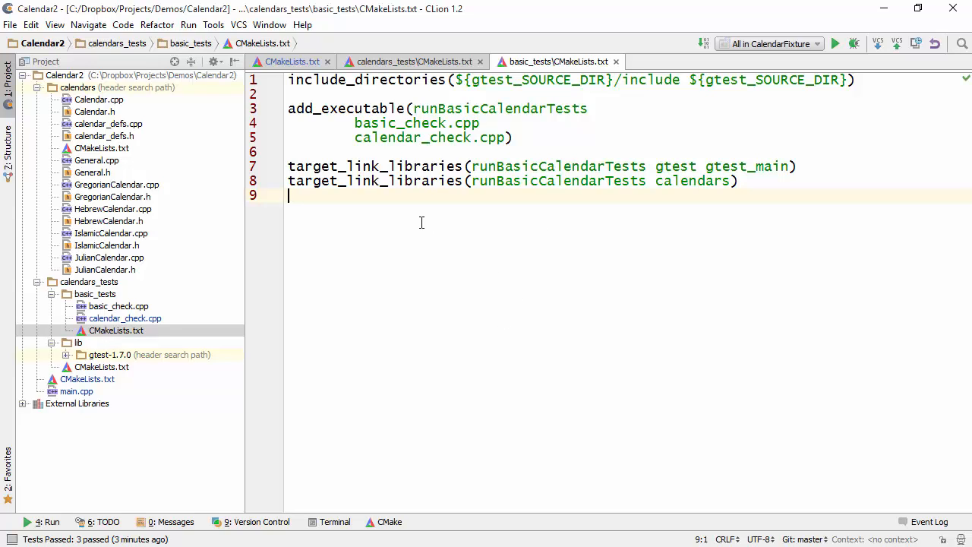
pyautogui.moveTo(658, 149)
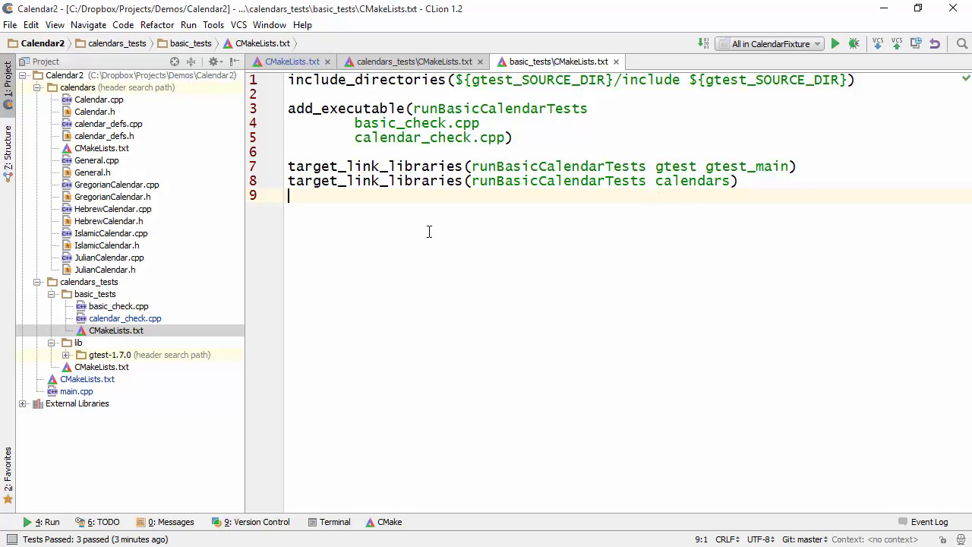
pyautogui.moveTo(133, 318)
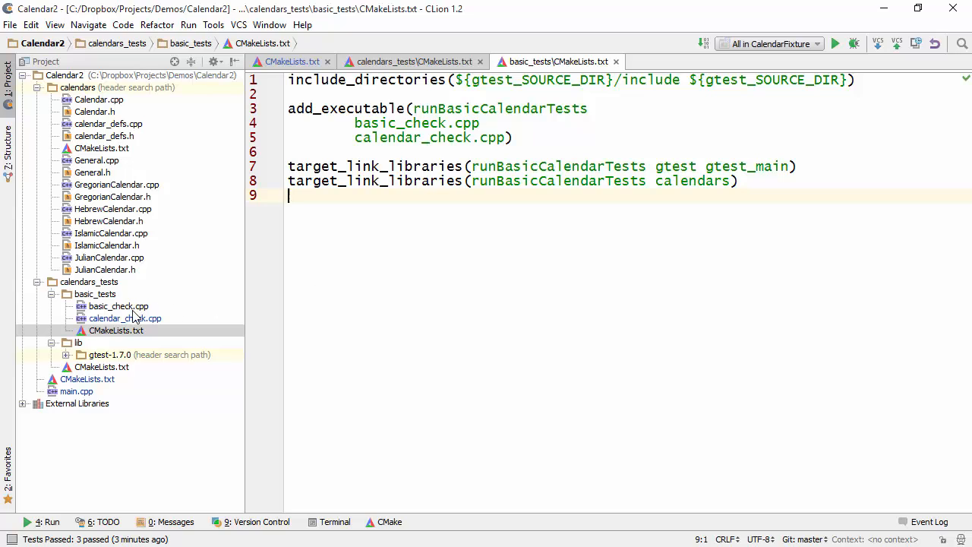
pyautogui.doubleClick(117, 305)
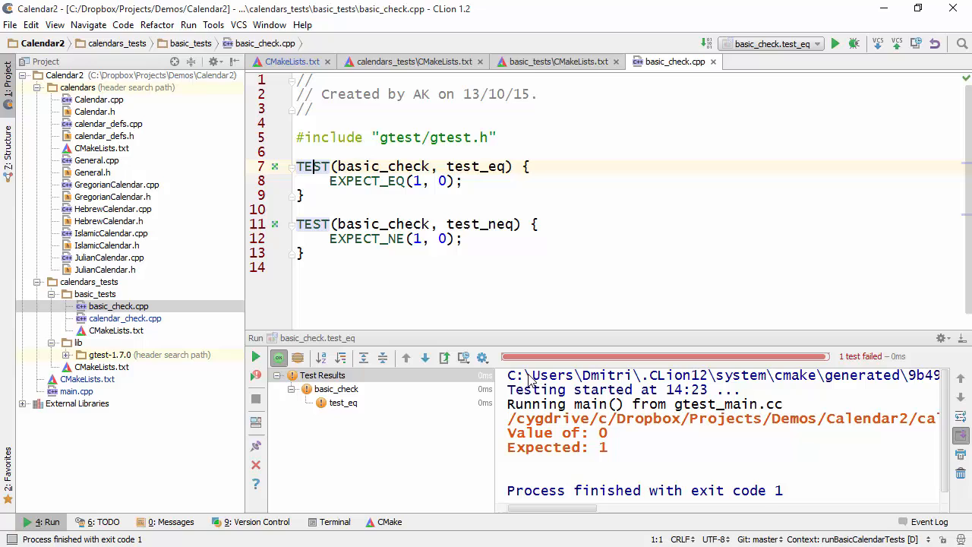
pyautogui.moveTo(643, 188)
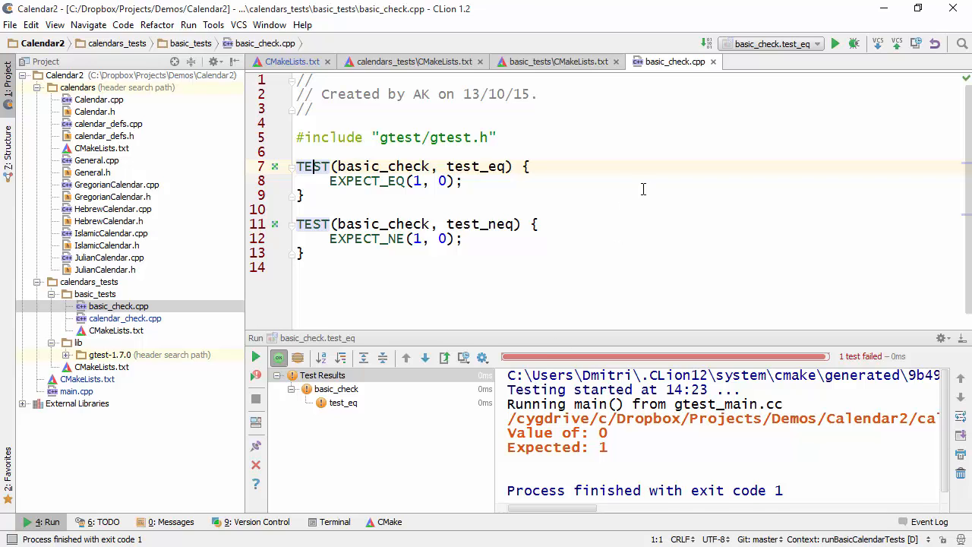
pyautogui.moveTo(553, 210)
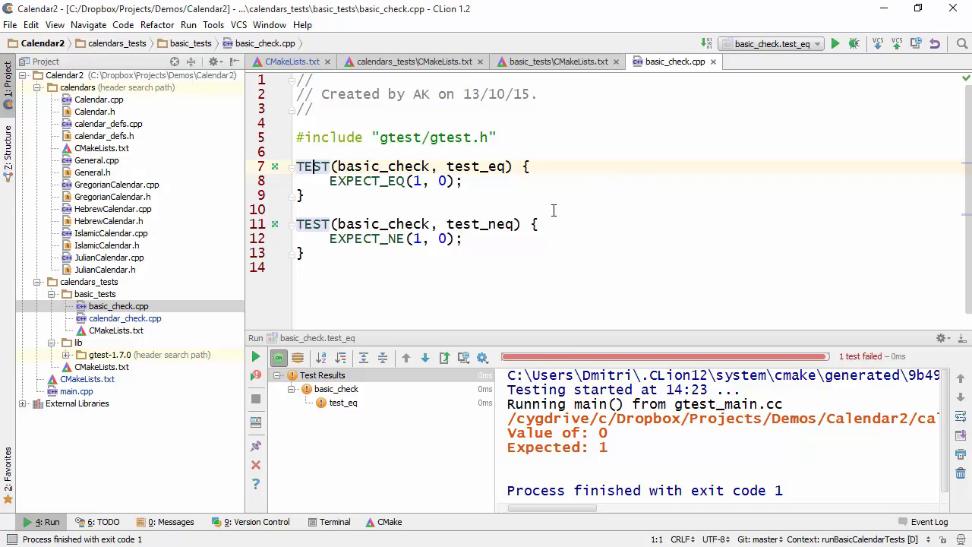
pyautogui.moveTo(691, 157)
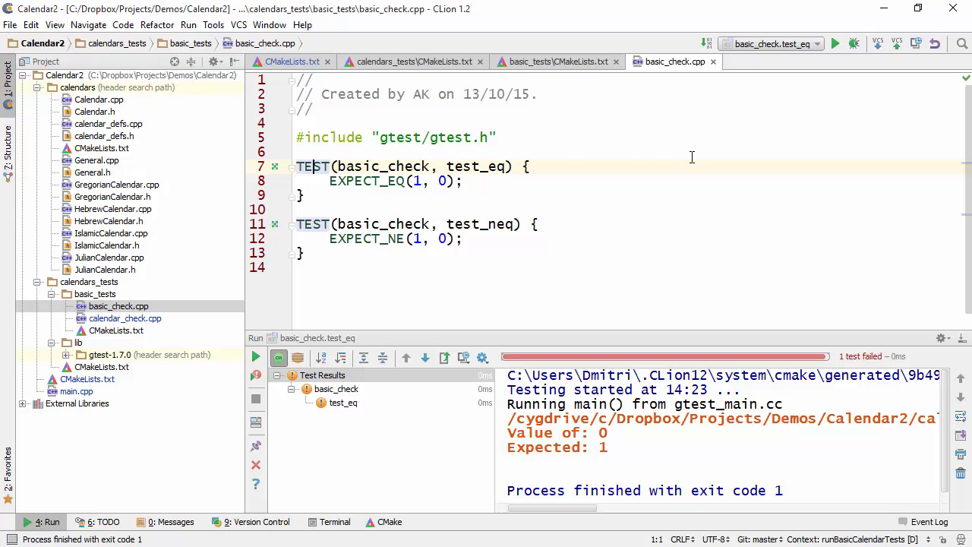
pyautogui.moveTo(778, 61)
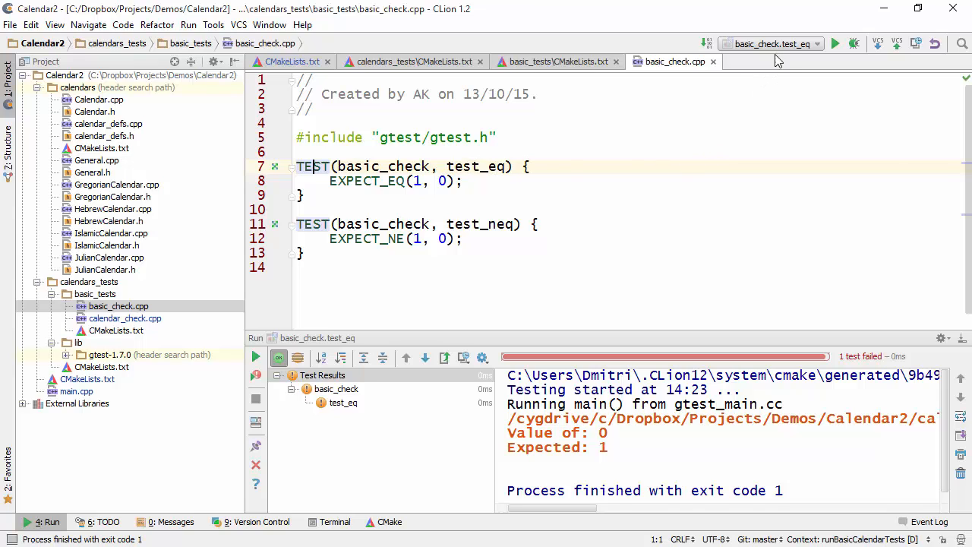
# Open Edit Configurations, expand Application targets and select the Google Test group
pyautogui.click(770, 43)
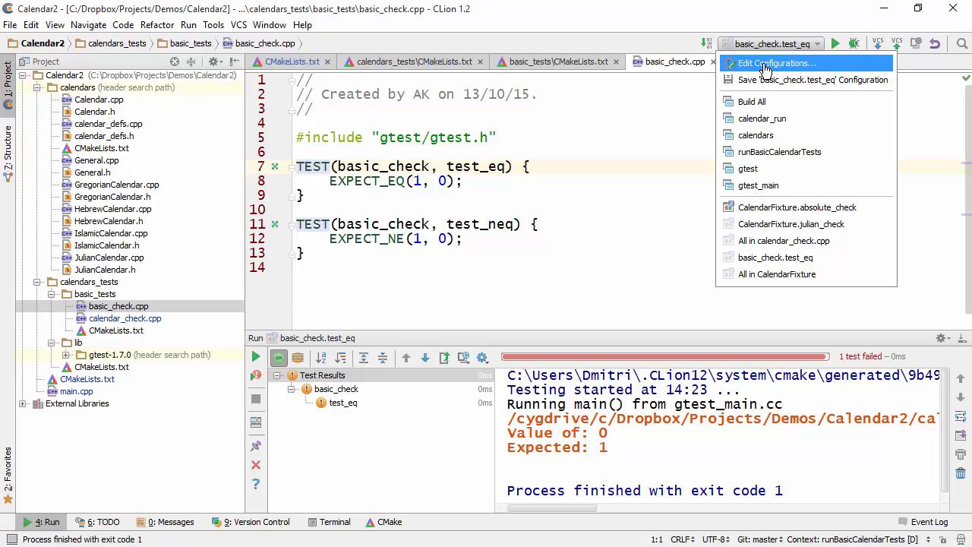
pyautogui.click(776, 63)
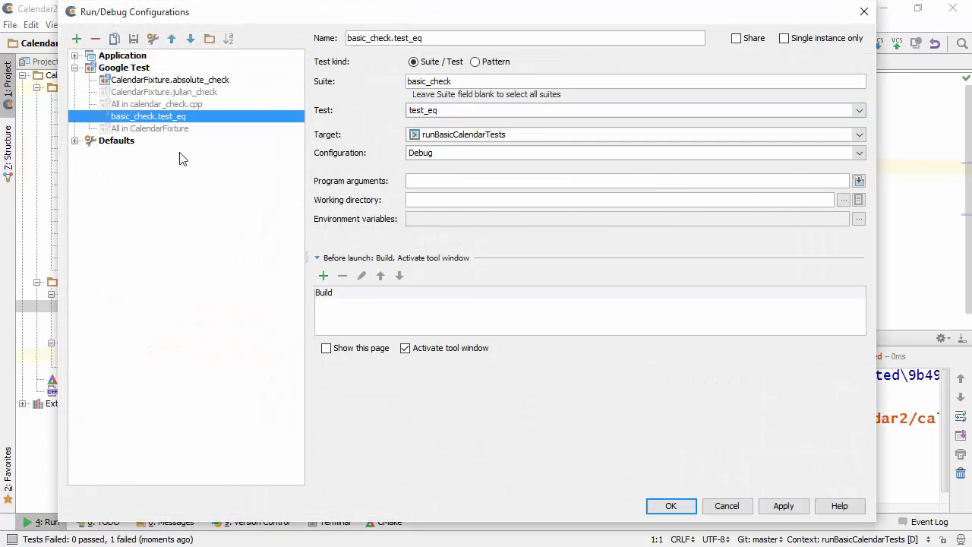
pyautogui.click(76, 55)
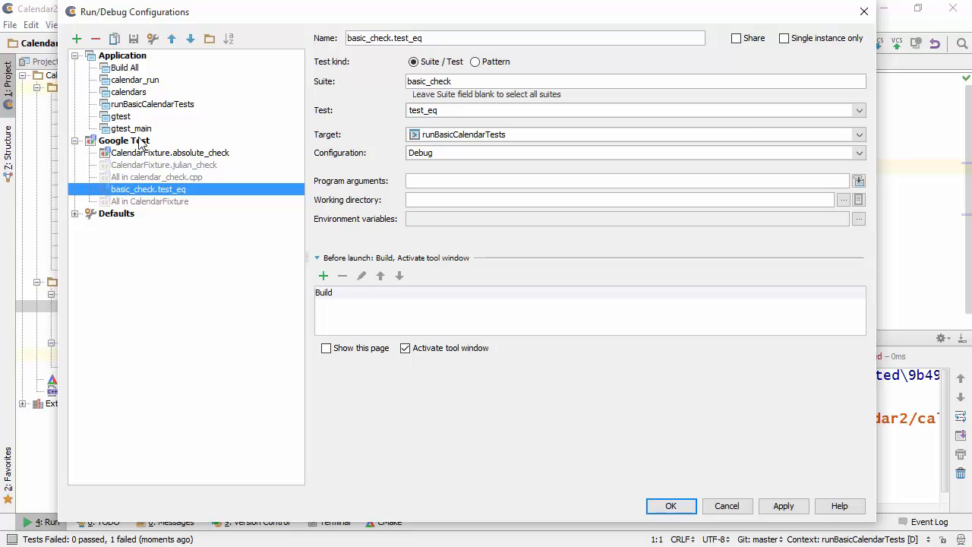
pyautogui.click(123, 140)
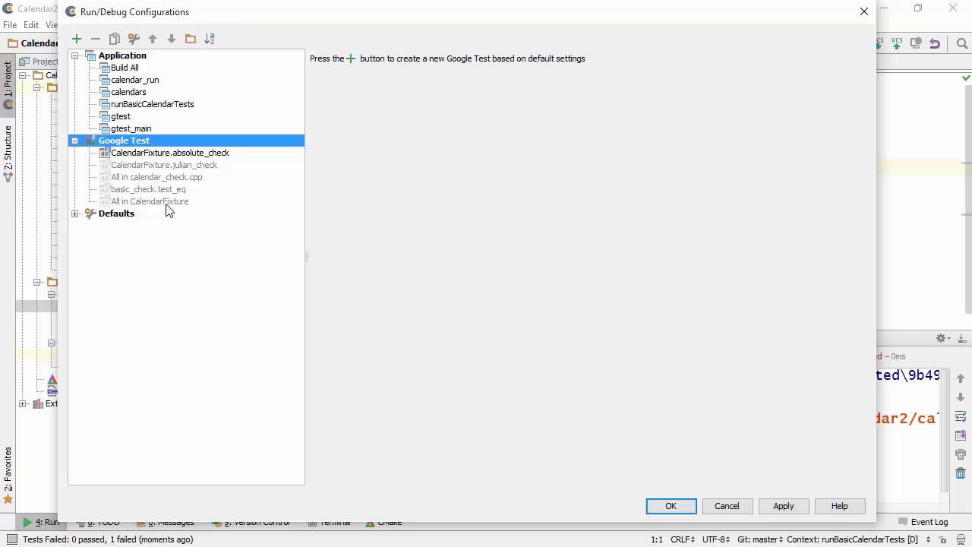
pyautogui.moveTo(135, 157)
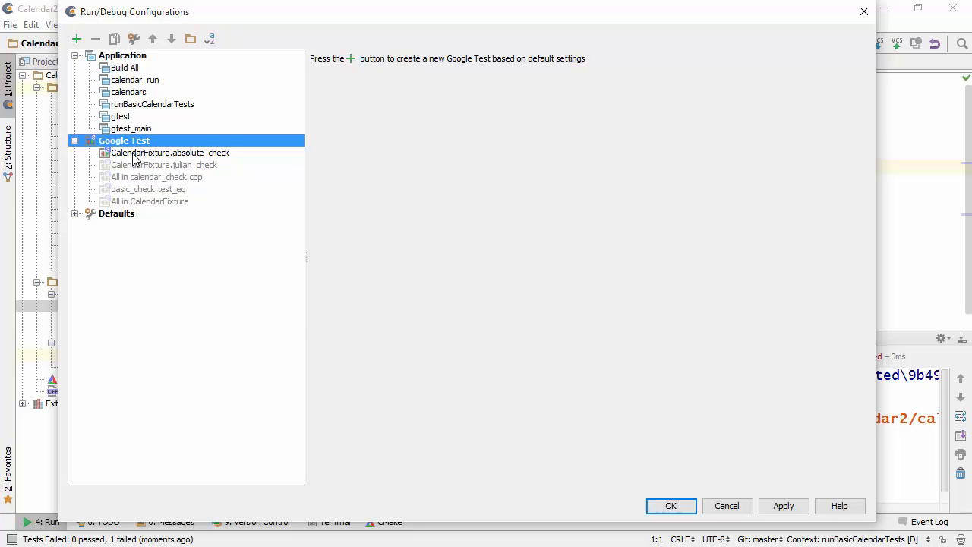
# Save the temporary 'All in calendar_check.cpp' test configuration as permanent
pyautogui.click(157, 177)
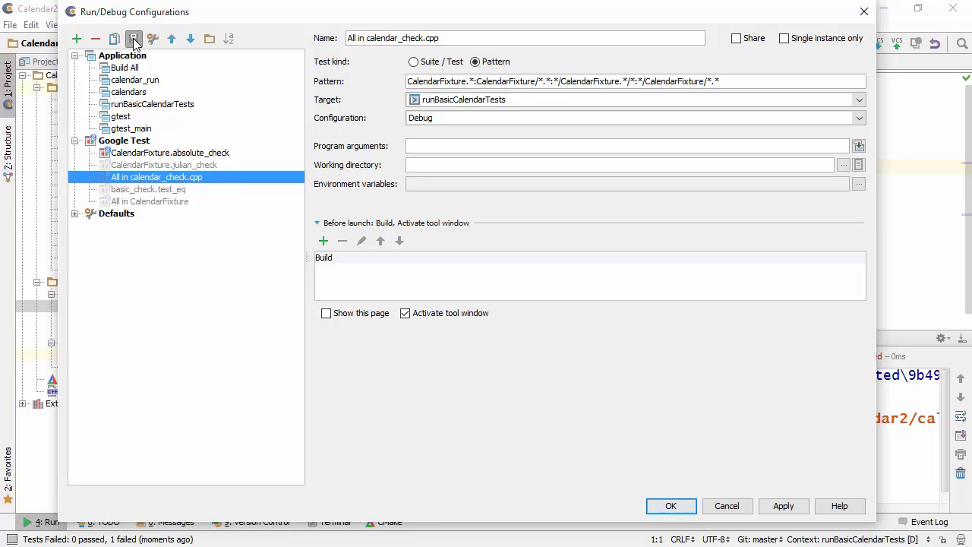
pyautogui.click(148, 189)
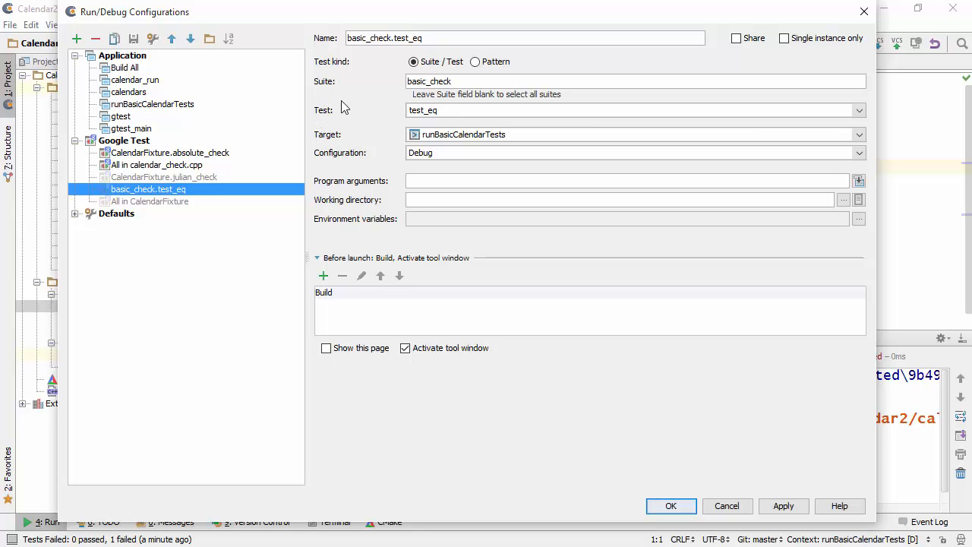
pyautogui.moveTo(337, 143)
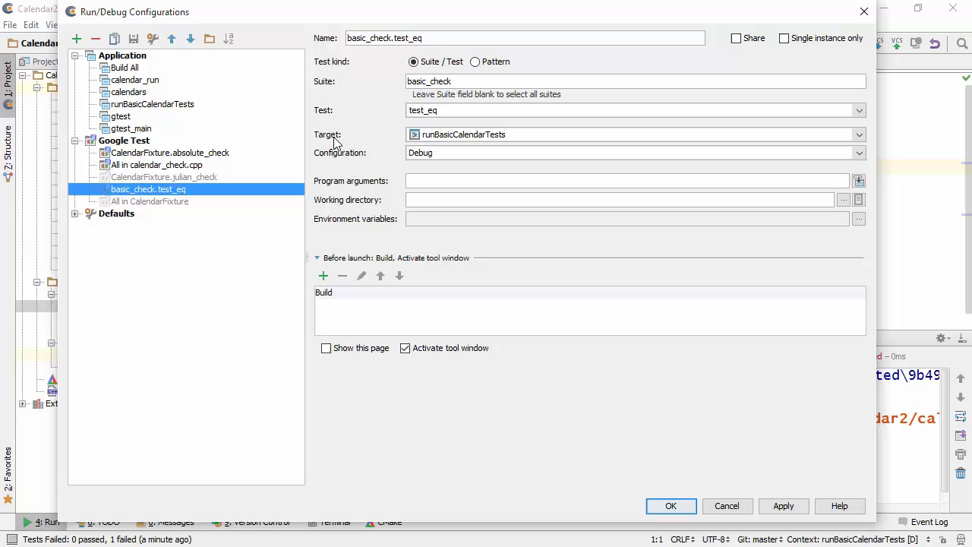
pyautogui.moveTo(394, 174)
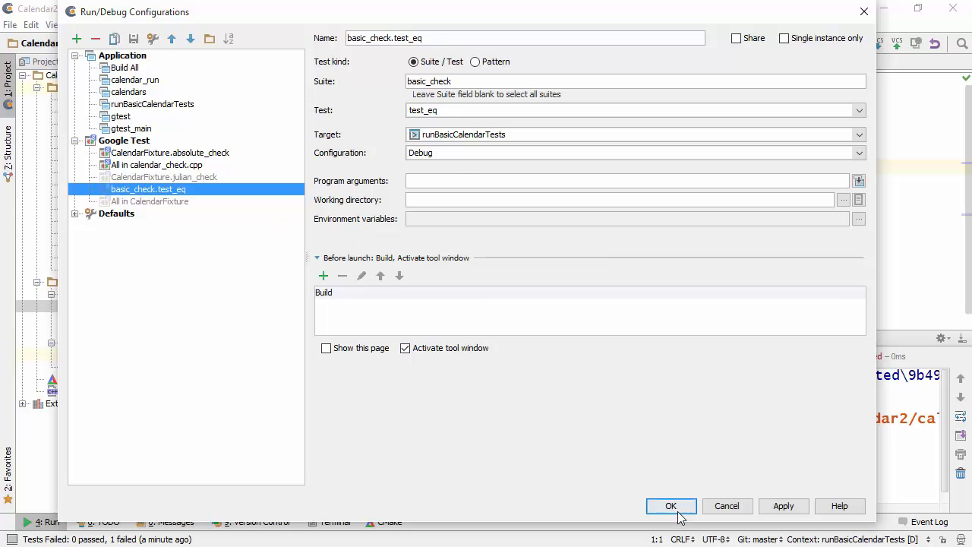
# Close Run/Debug Configurations with OK and view test_eq's failure: expected 1, got 0
pyautogui.click(670, 506)
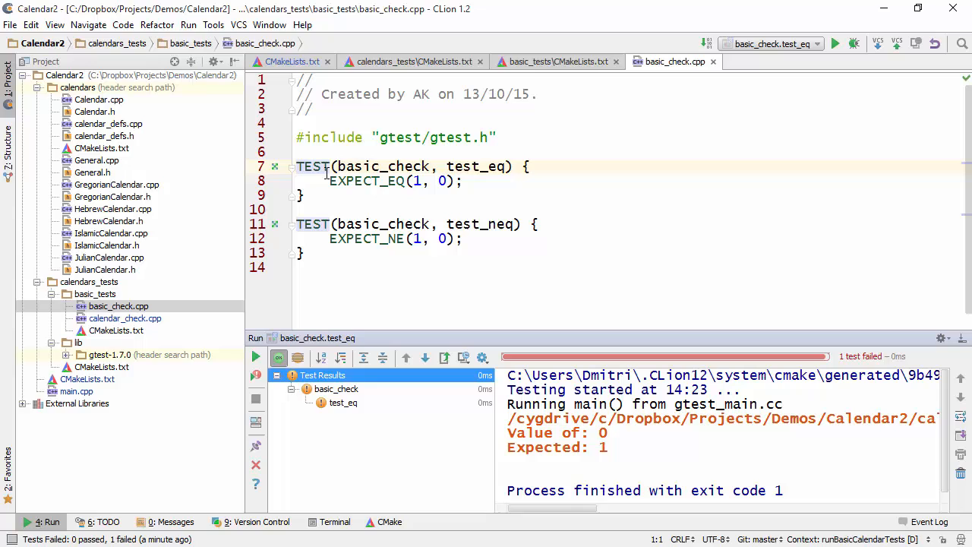
pyautogui.moveTo(323, 339)
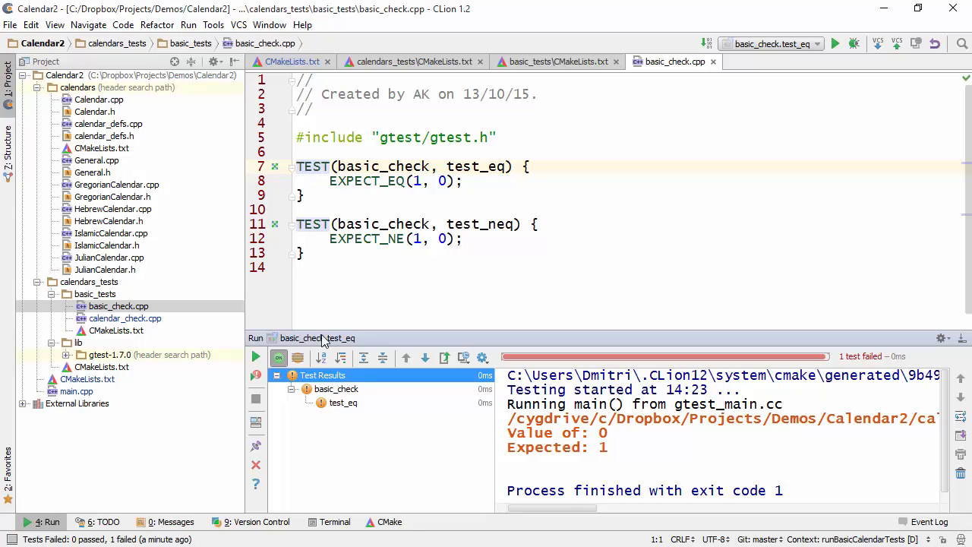
pyautogui.moveTo(334, 350)
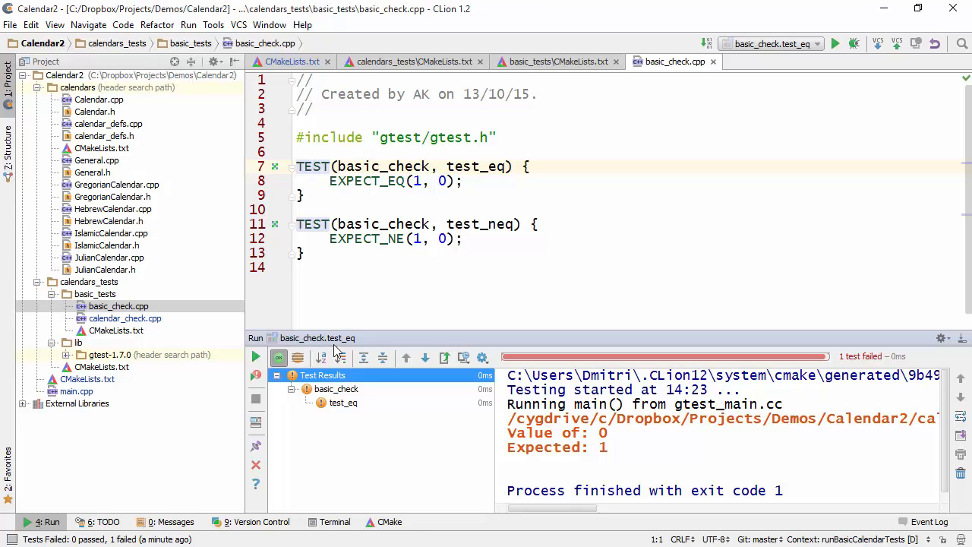
pyautogui.click(342, 402)
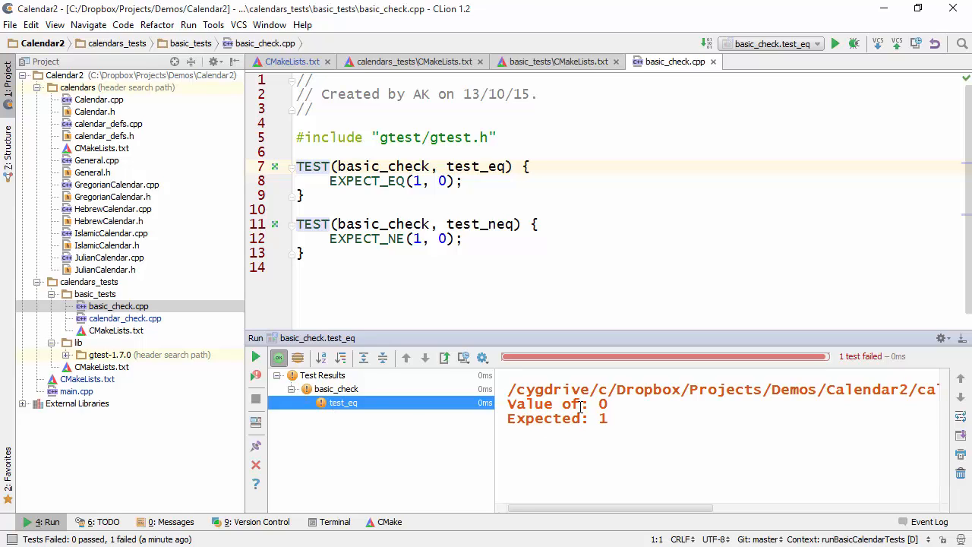
pyautogui.moveTo(401, 400)
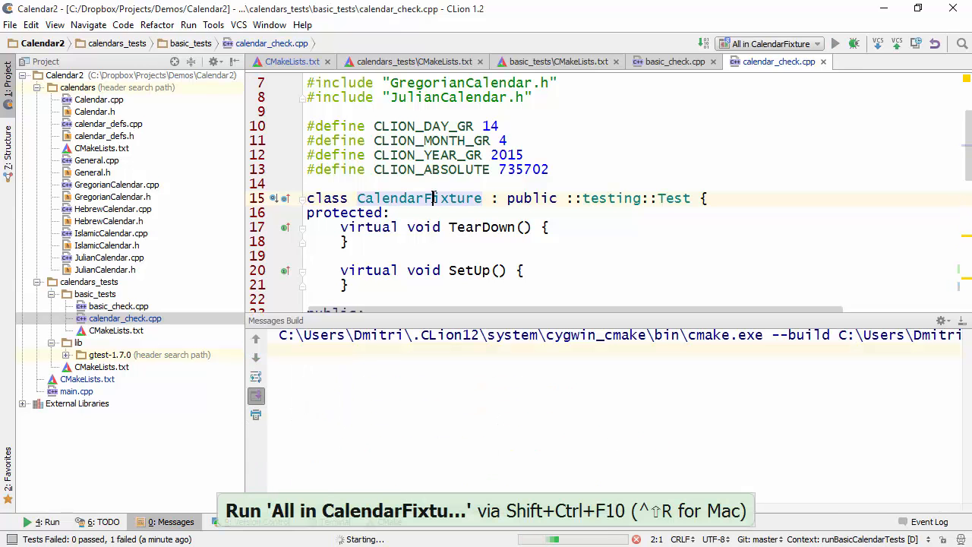
# Run 'All in CalendarFixture' from calendar_check.cpp: absolute_check passes, julian_check fails
pyautogui.click(836, 43)
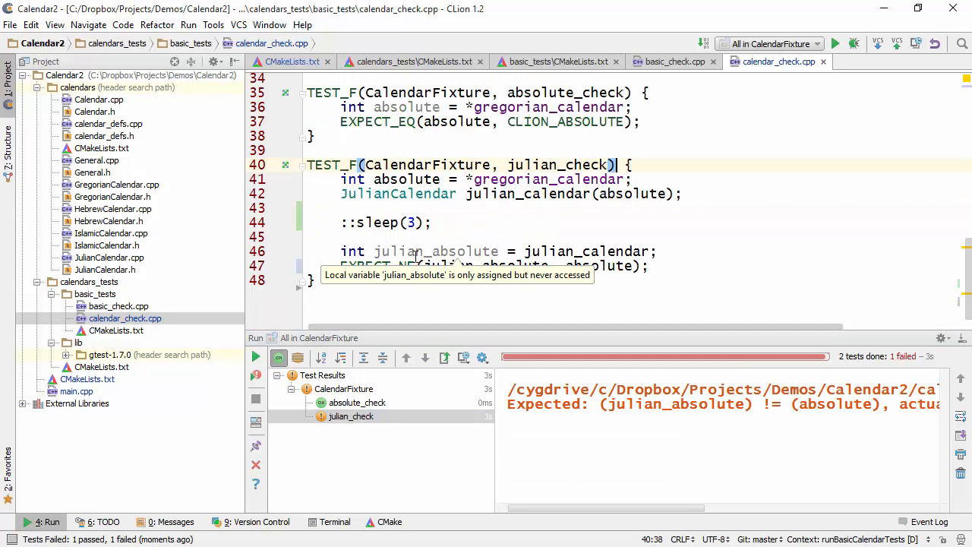
# Change julian_check's EXPECT_NE to EXPECT_EQ and rerun only failed tests, making julian_check pass
pyautogui.click(416, 265)
pyautogui.write('Q')
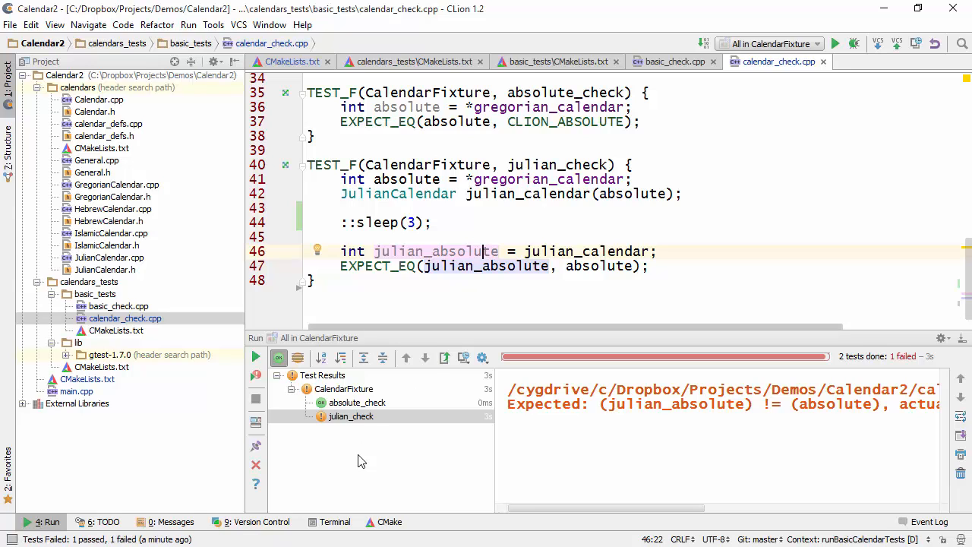
pyautogui.click(351, 416)
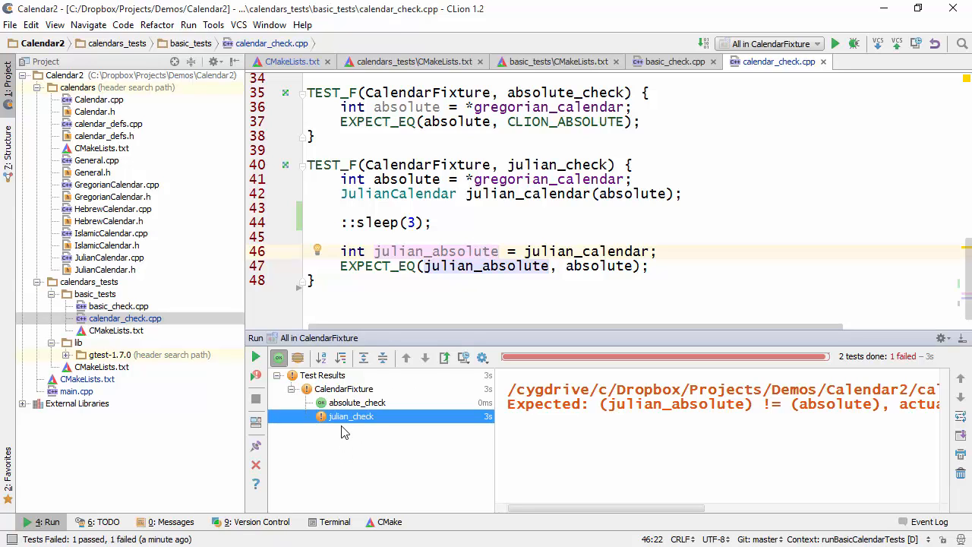
pyautogui.rightClick(351, 416)
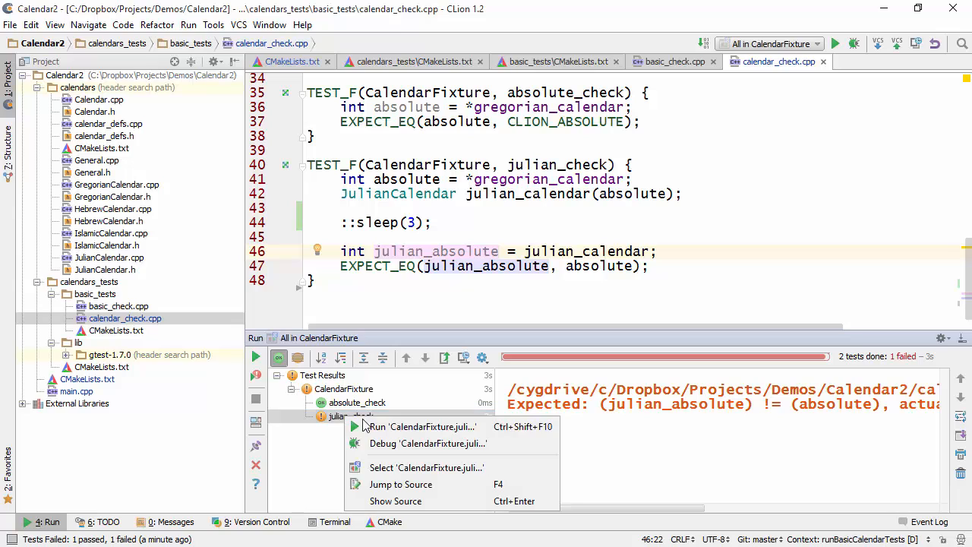
pyautogui.click(350, 416)
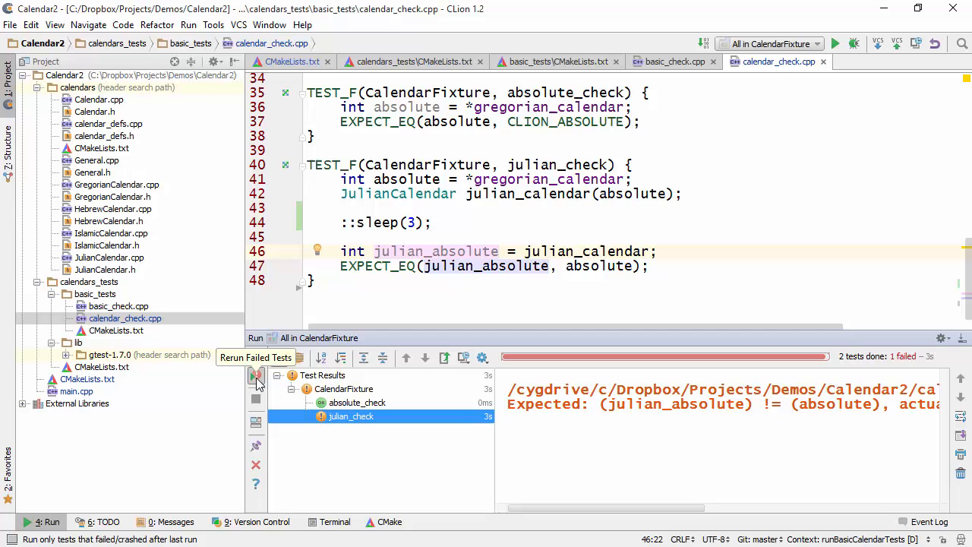
pyautogui.click(256, 377)
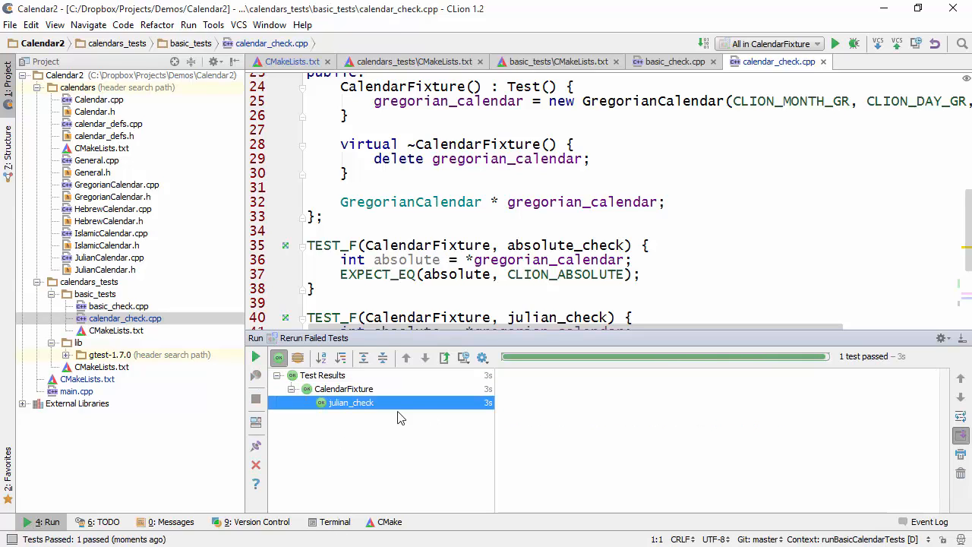
pyautogui.moveTo(403, 403)
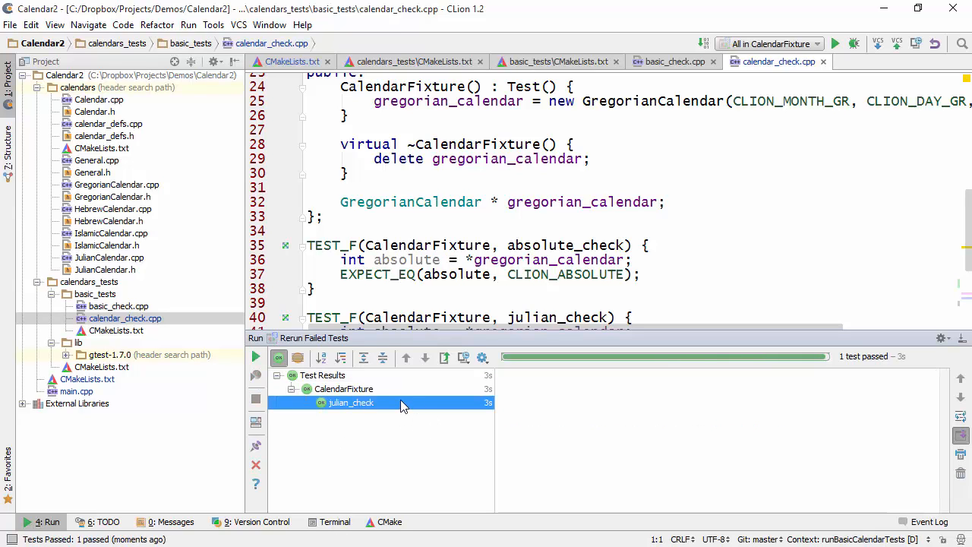
pyautogui.click(433, 245)
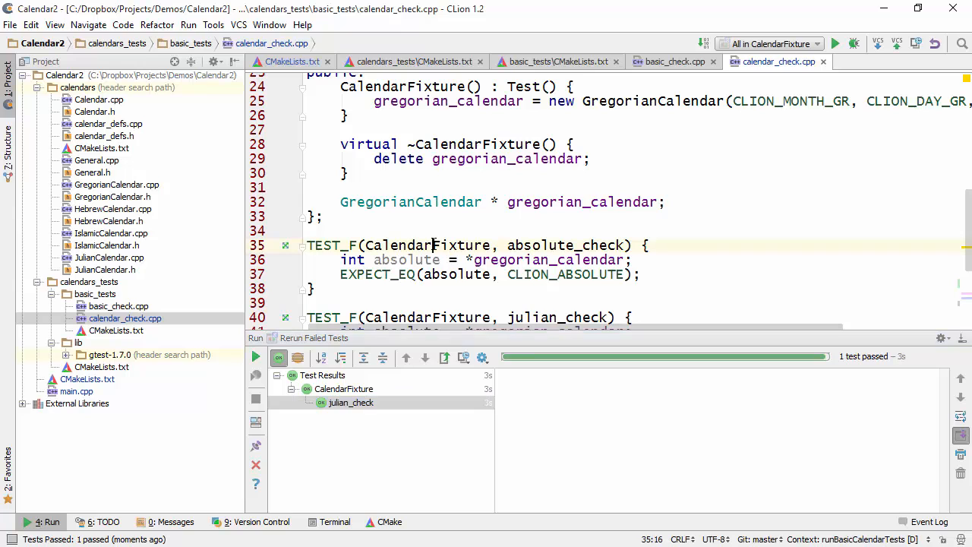
# Rerun both CalendarFixture tests so all pass, then sort results by duration
pyautogui.click(834, 44)
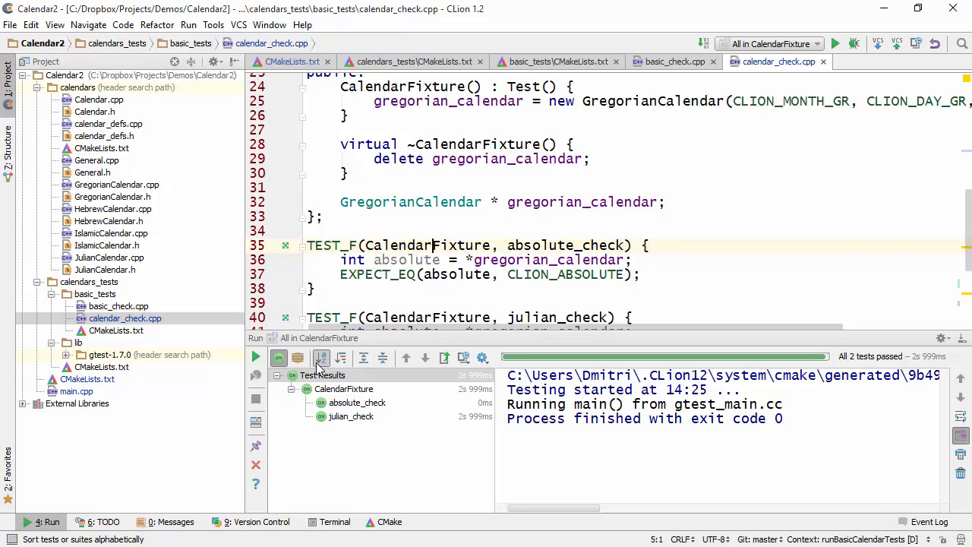
pyautogui.moveTo(320, 358)
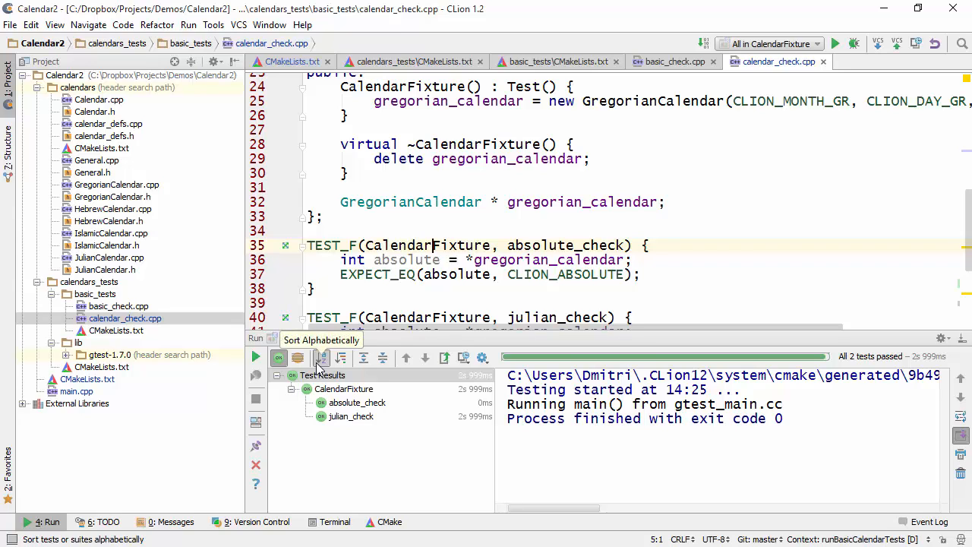
pyautogui.moveTo(341, 358)
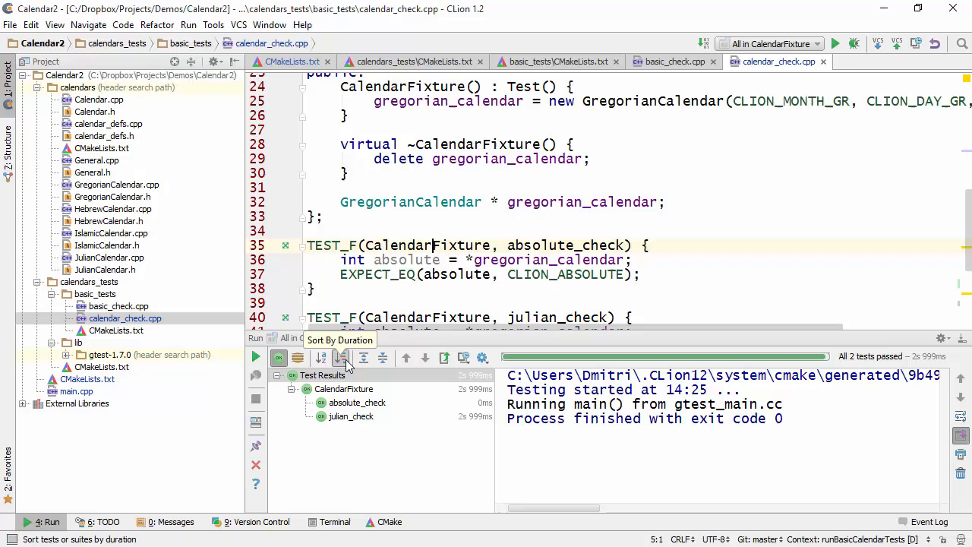
pyautogui.click(341, 358)
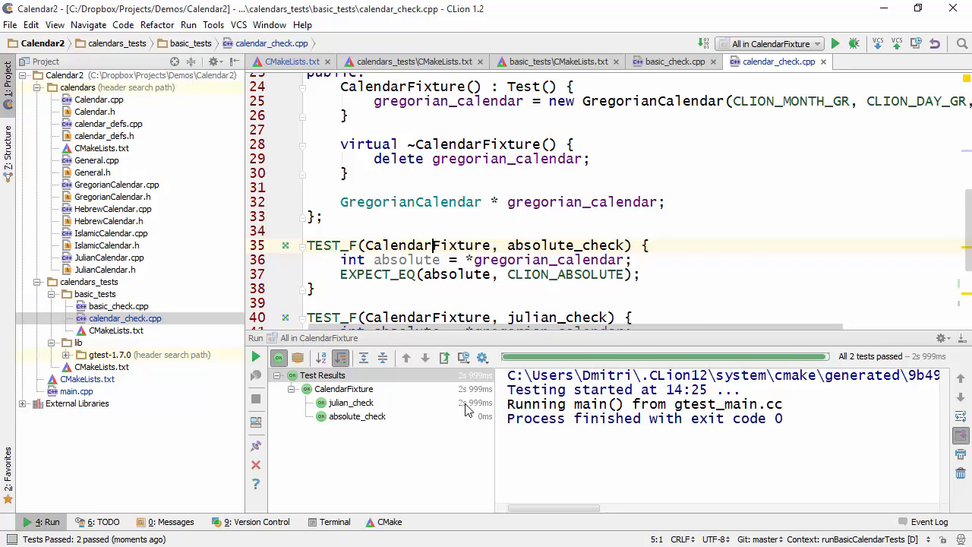
pyautogui.moveTo(360, 410)
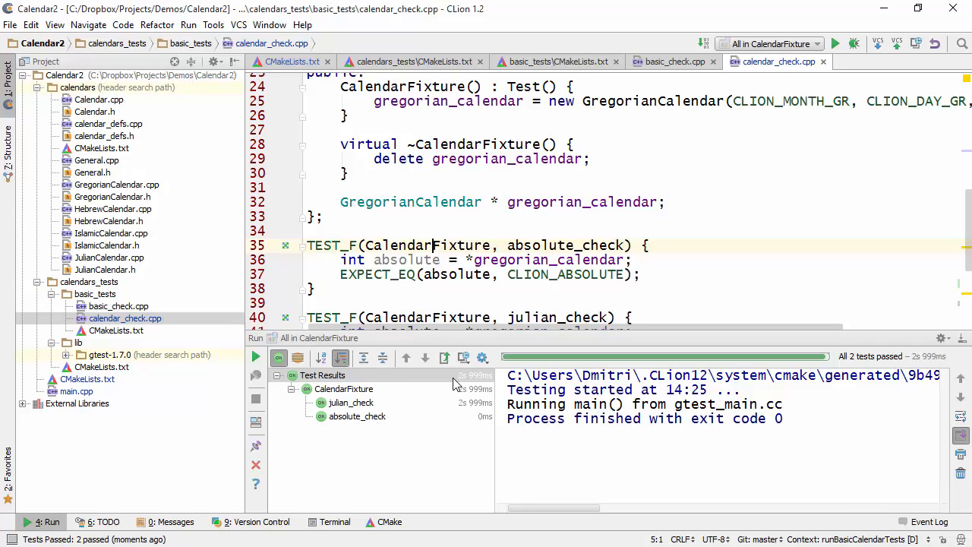
pyautogui.moveTo(444, 357)
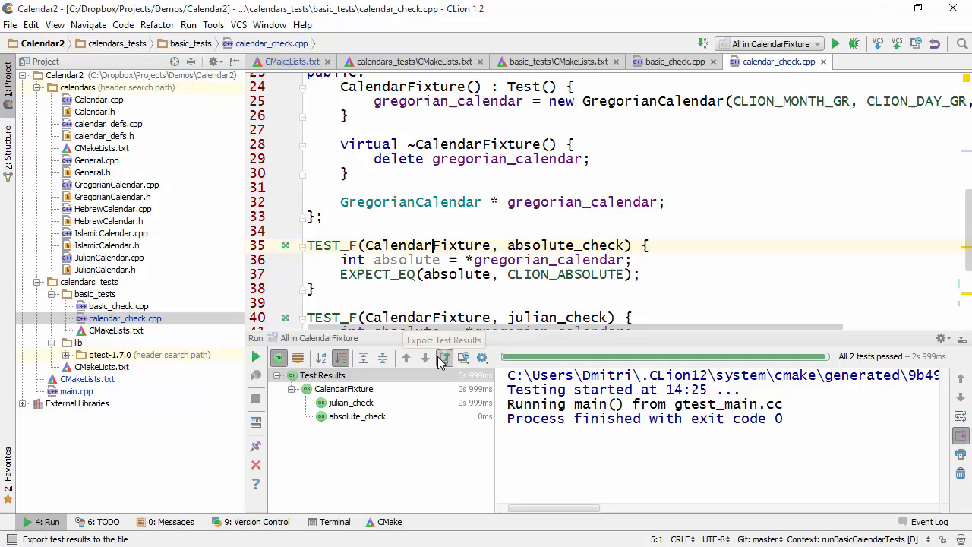
pyautogui.moveTo(464, 358)
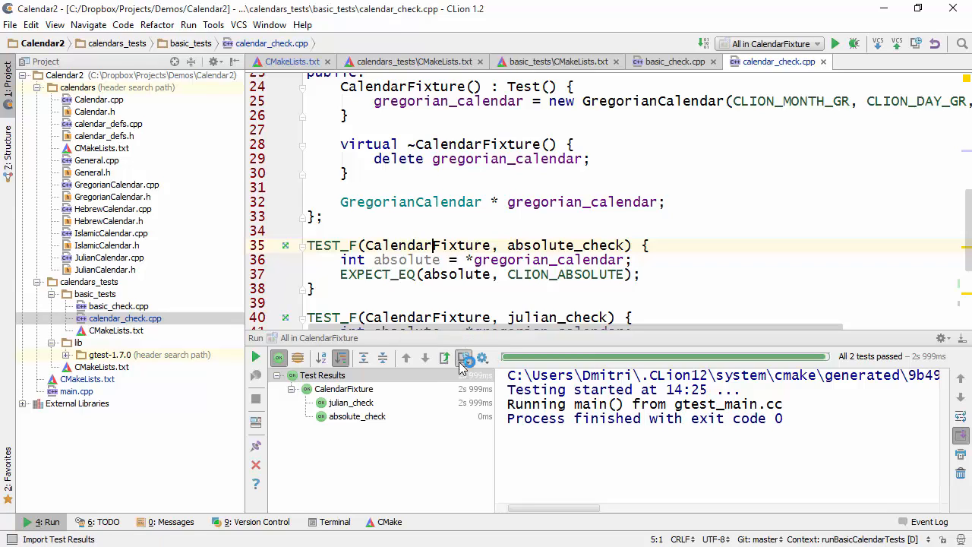
pyautogui.moveTo(463, 358)
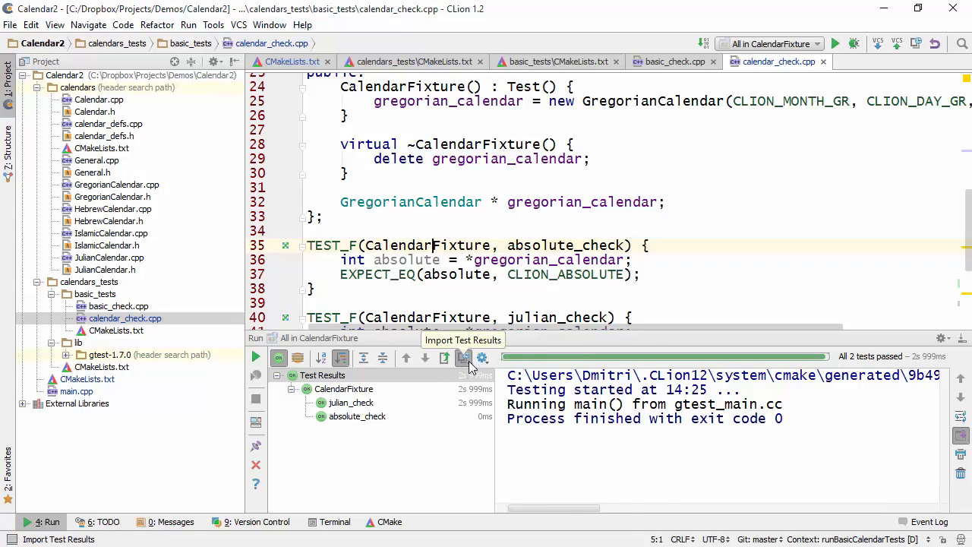
# Import the 'All in CalendarFixture (23/10/2015 14:25)' run from test history
pyautogui.click(463, 358)
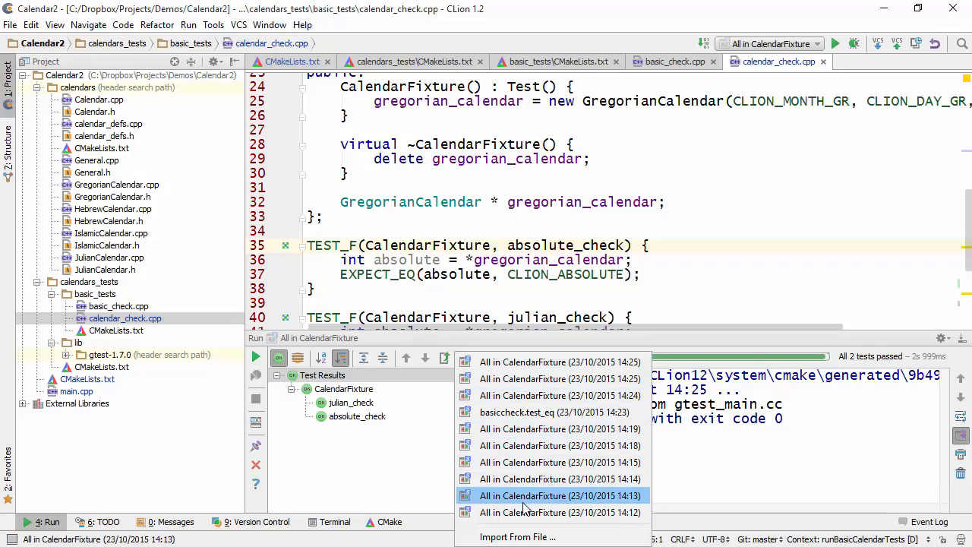
pyautogui.moveTo(532, 366)
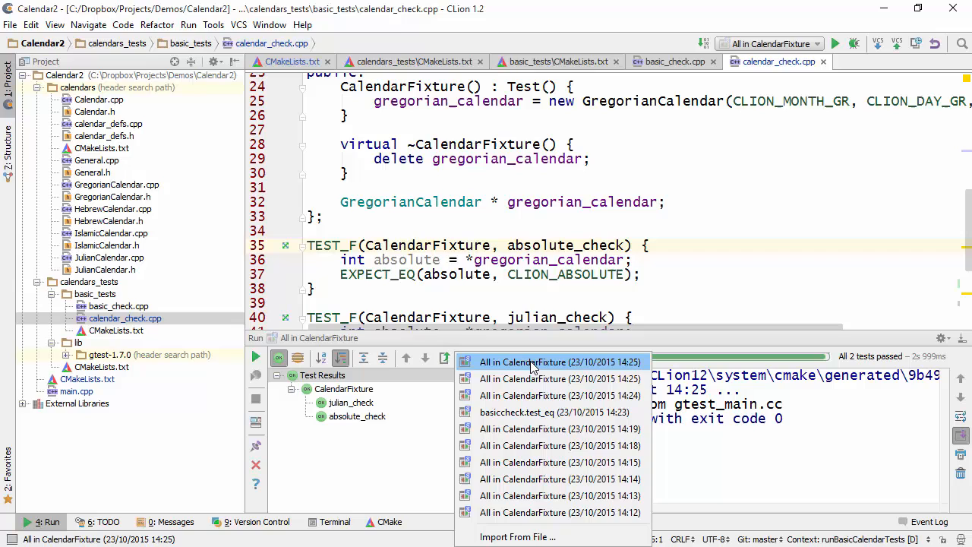
pyautogui.click(561, 361)
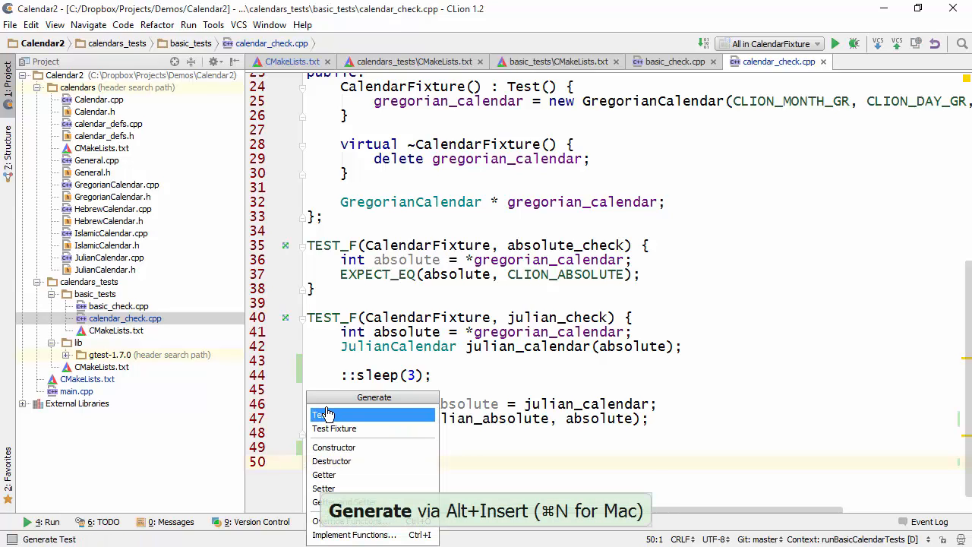
pyautogui.moveTo(334, 428)
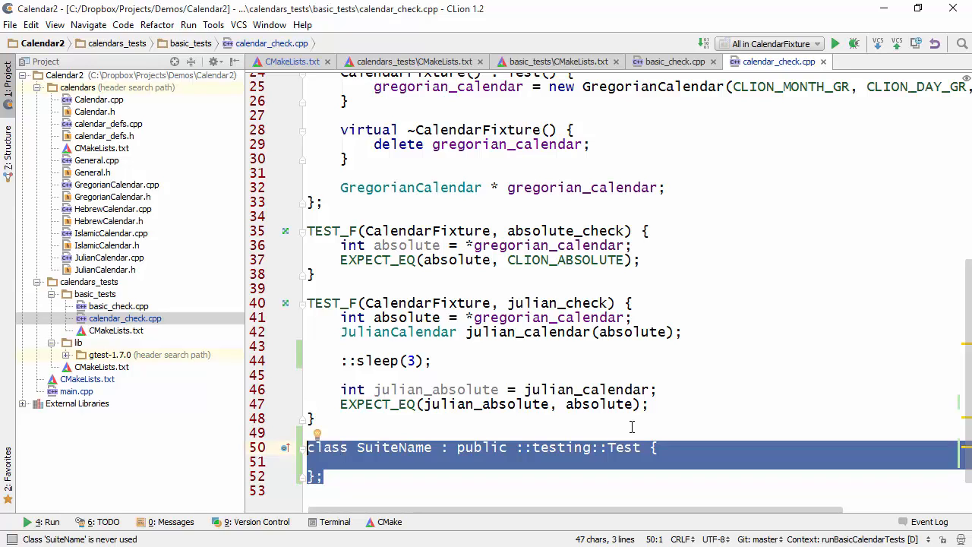
# Delete the generated fixture class and start typing 'Cale' as the TEST suite name
pyautogui.press('Delete')
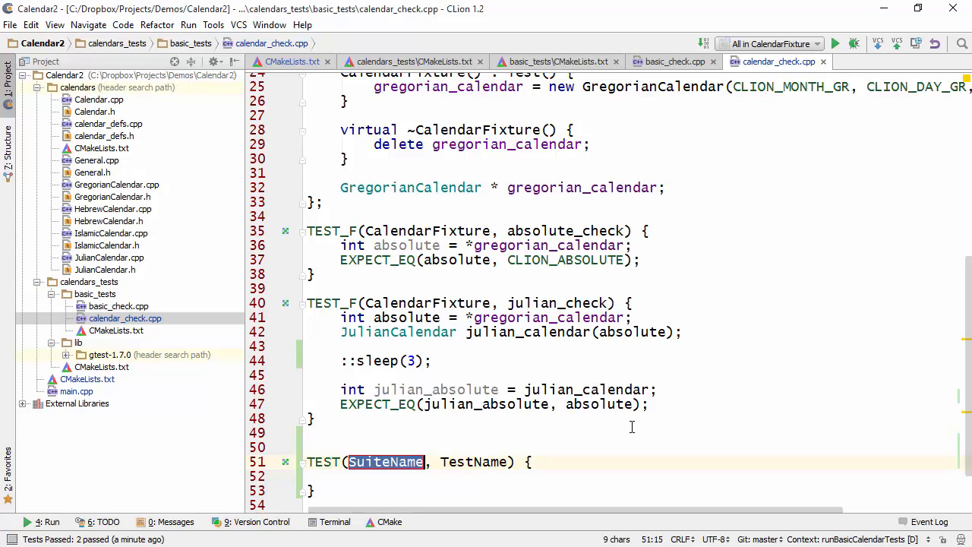
pyautogui.write('Cale')
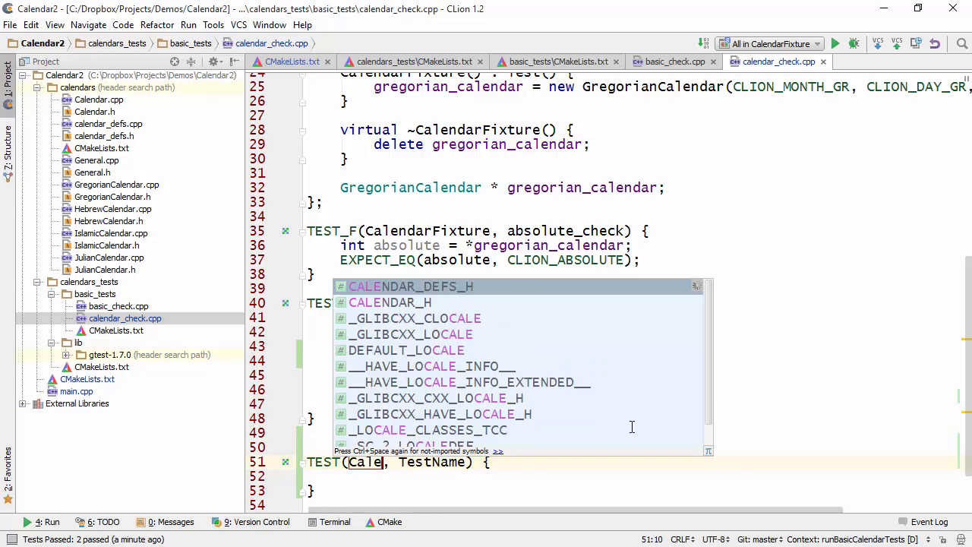